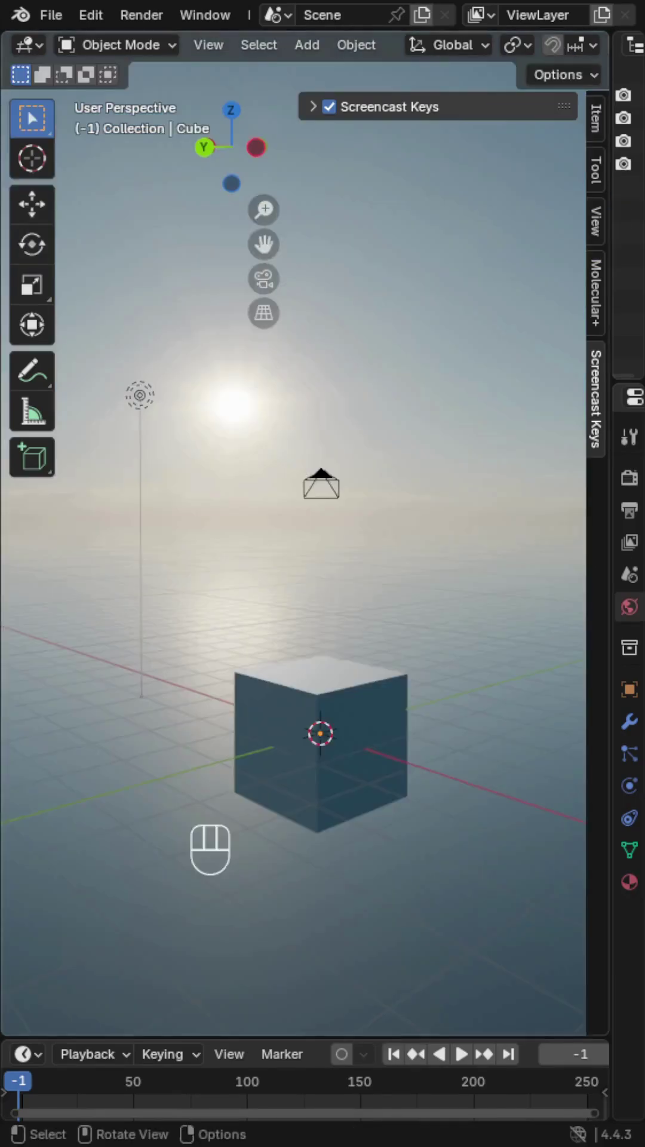
Remove the default cube so a UV sphere and humped NURBS path can replace it.
key("Delete")
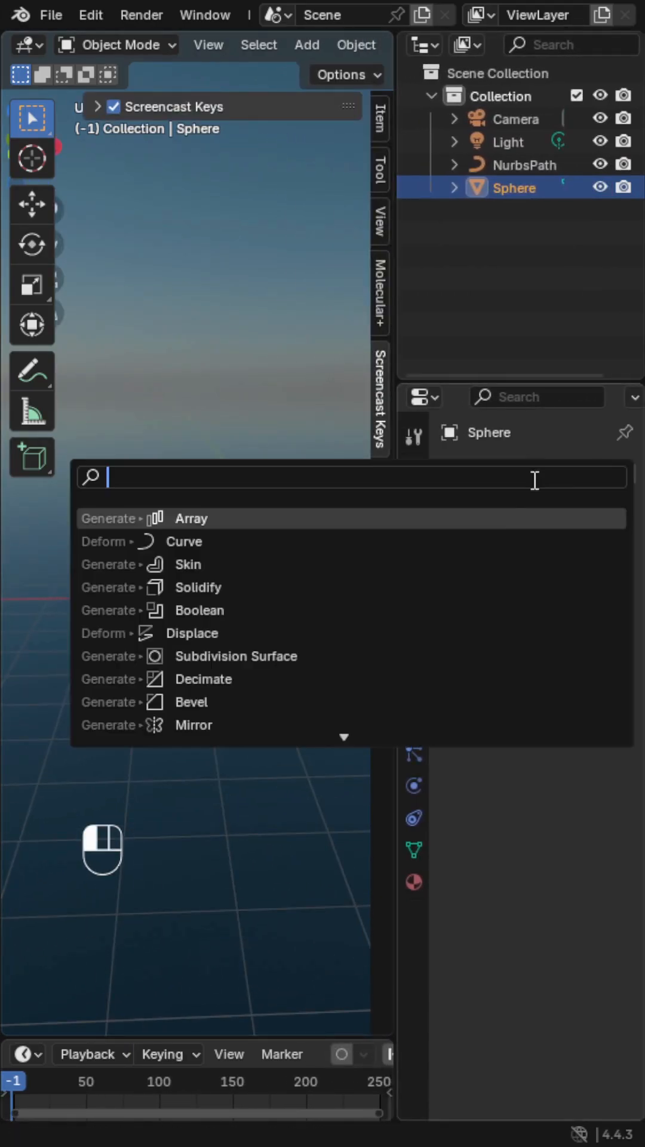
Give the sphere an Array modifier with Fit Type 'Fit Curve' using NurbsPath.
left_click(191, 518)
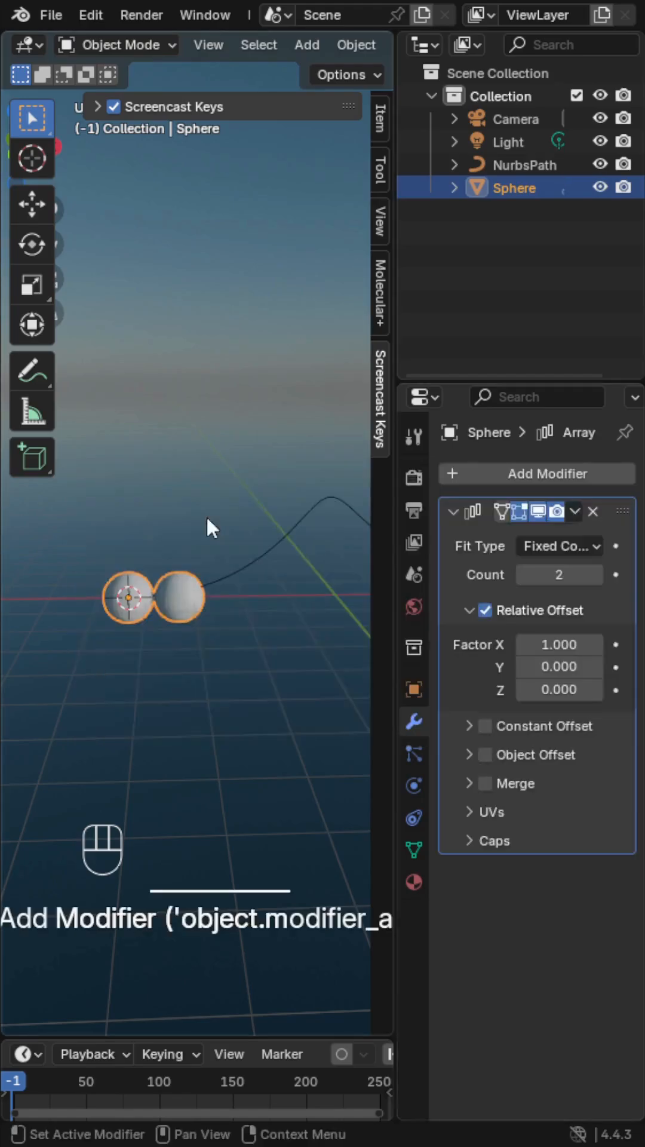
left_click(559, 546)
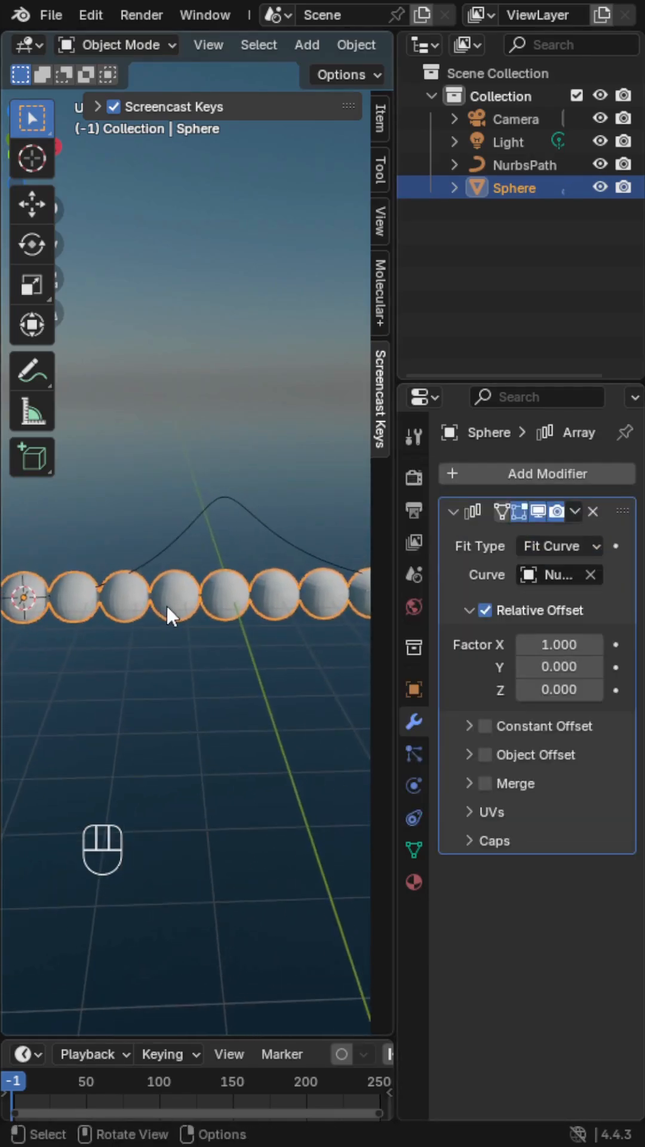
Bend the sphere row with a Curve modifier on NurbsPath and slide it along X over the hump.
left_click(538, 473)
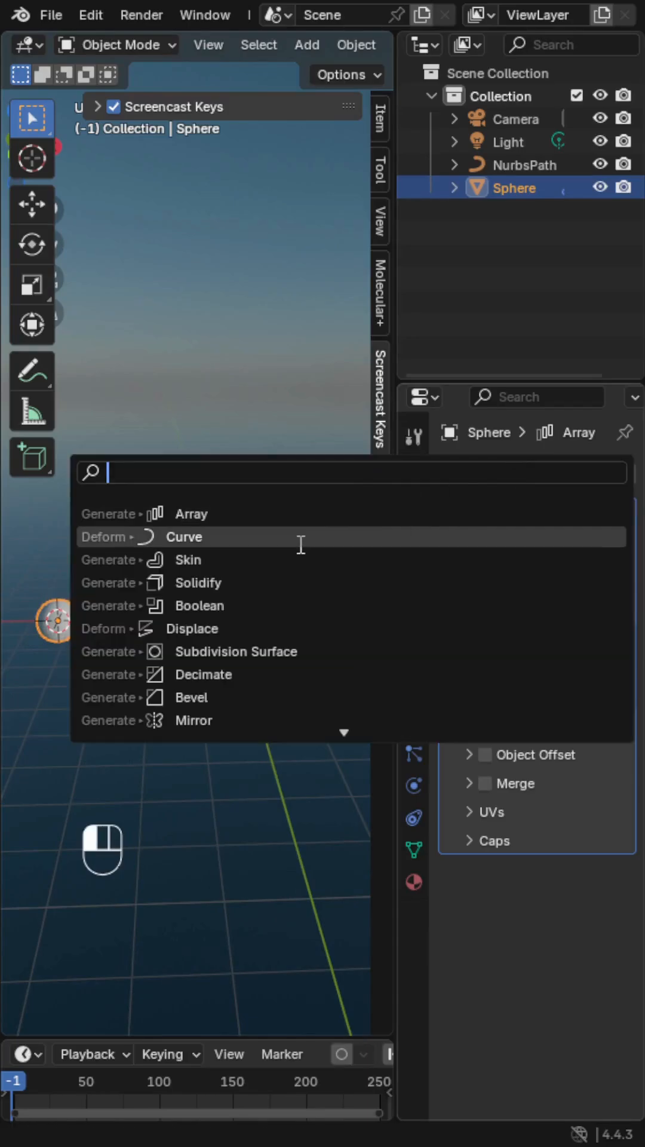
left_click(184, 536)
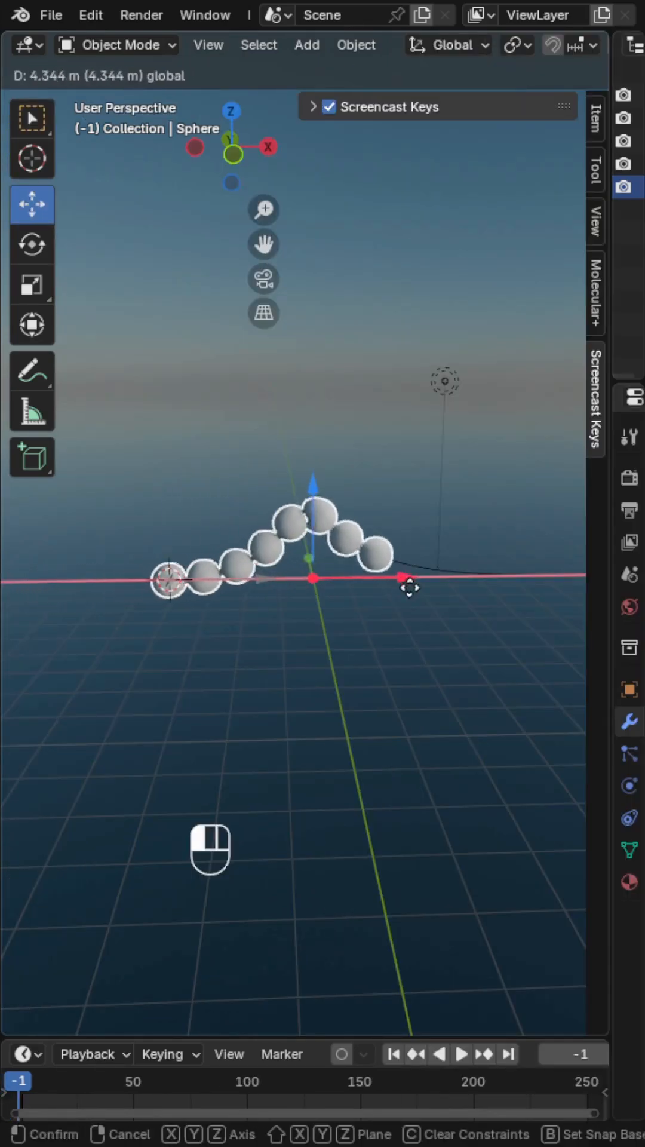
left_click_drag(409, 588, 444, 555)
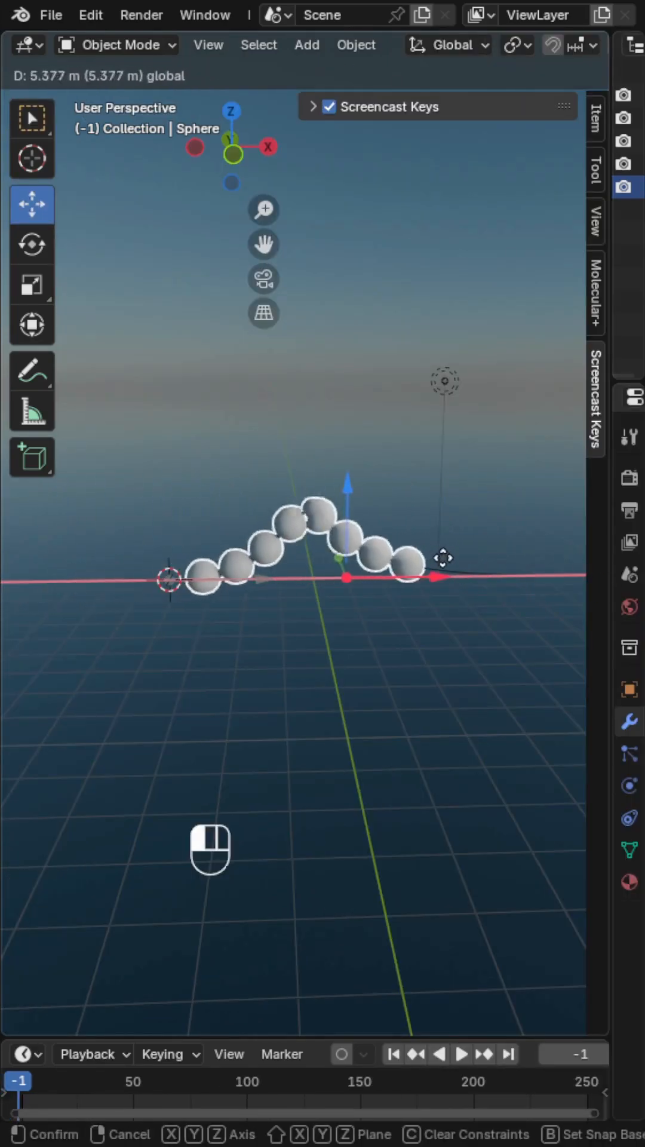